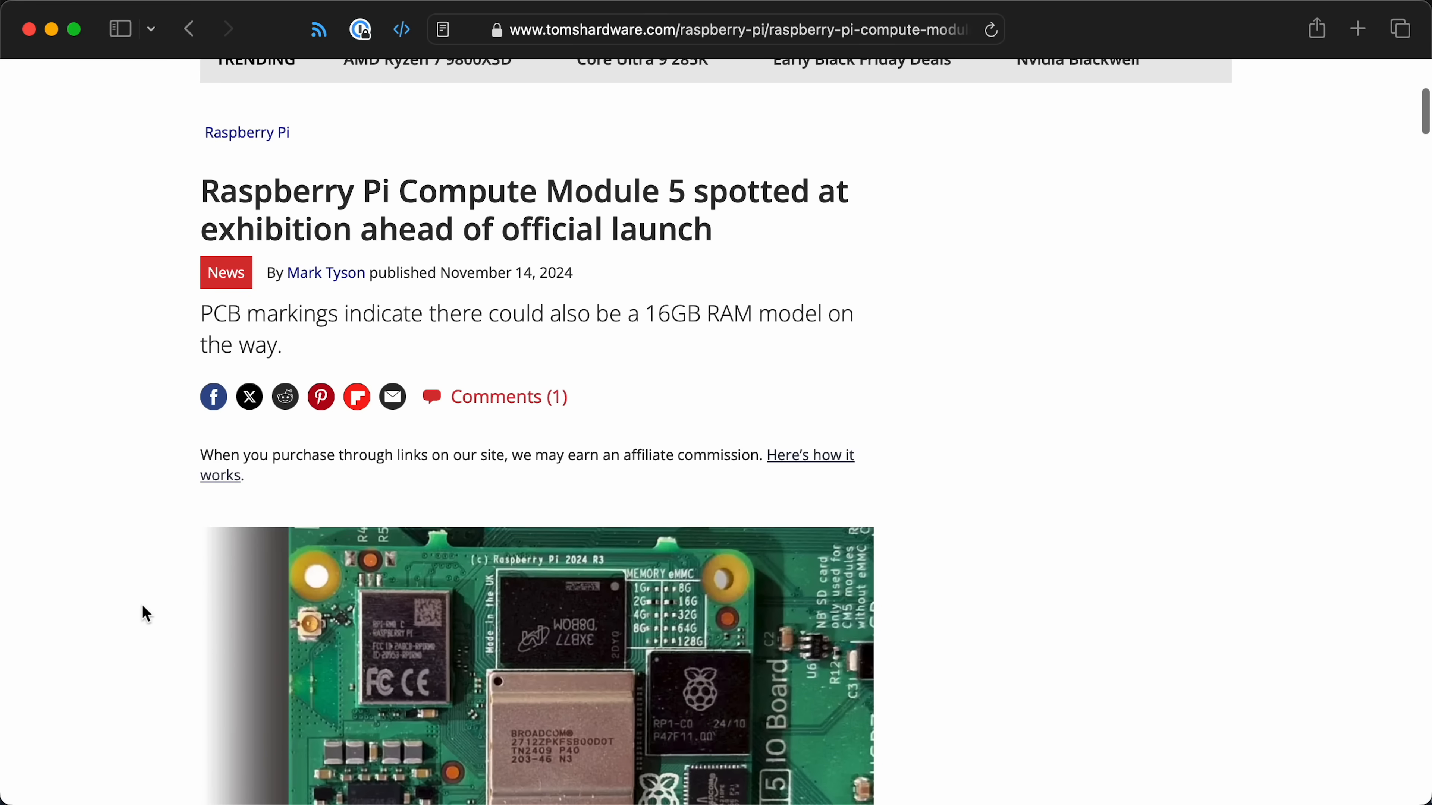
pyautogui.scroll(-3)
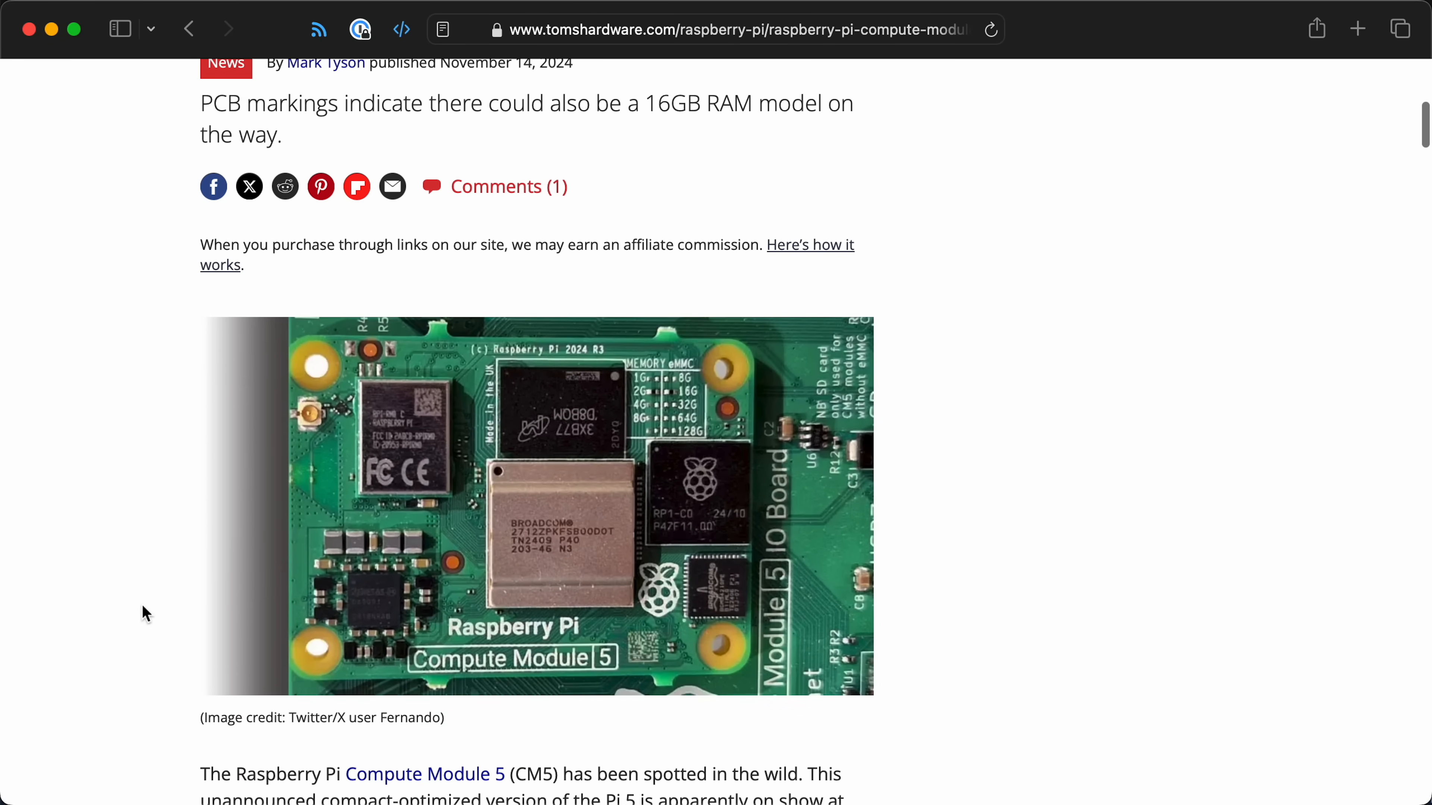